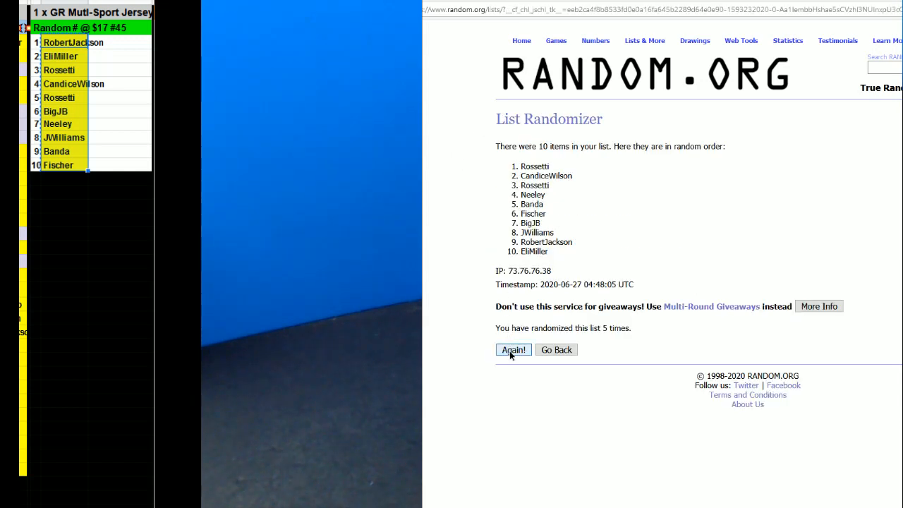
- Reshuffle the ten-name list twice more with Again!
{"action": "left_click", "coordinate": [514, 349]}
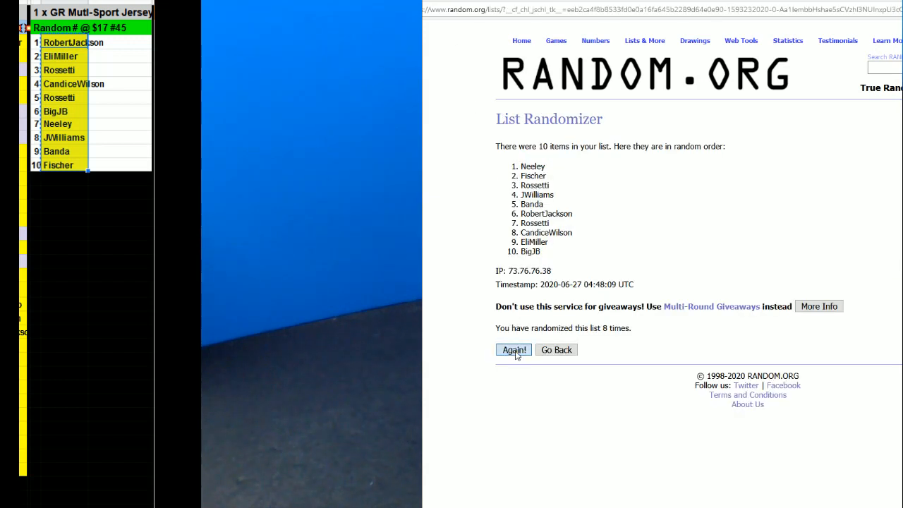
{"action": "left_click", "coordinate": [513, 350]}
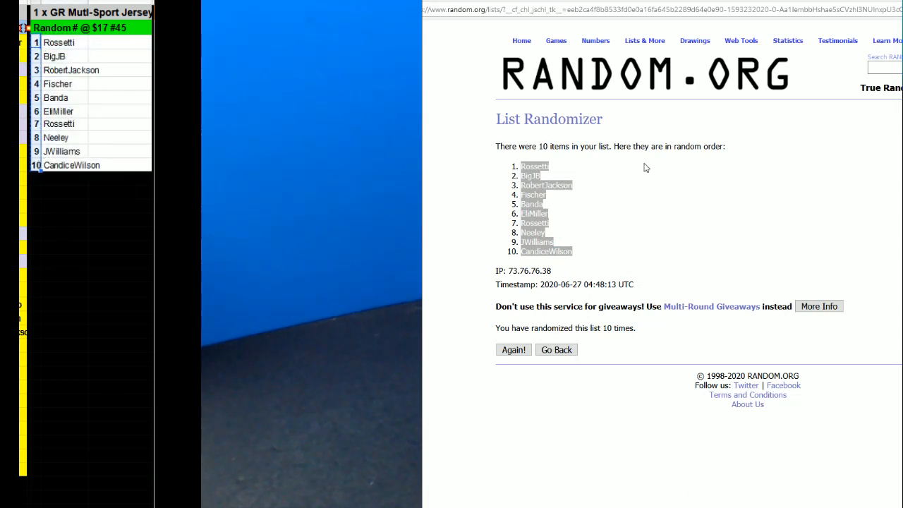
- Go back, randomize the numbers 1–10, then reshuffle them six more times
{"action": "left_click", "coordinate": [556, 349]}
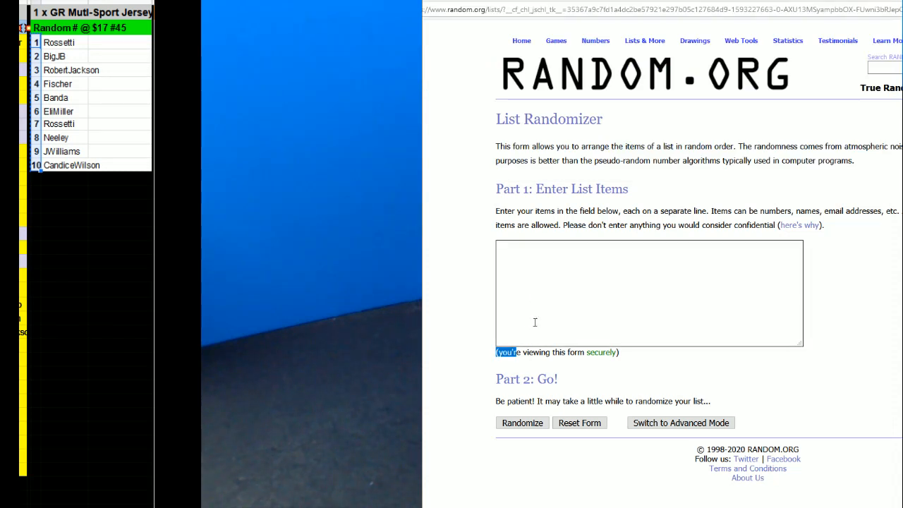
{"action": "left_click", "coordinate": [522, 422]}
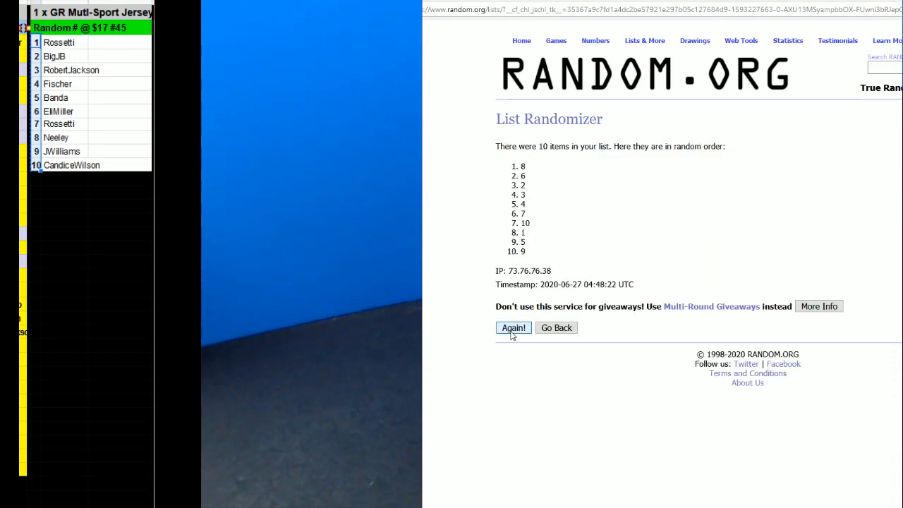
{"action": "left_click", "coordinate": [513, 327]}
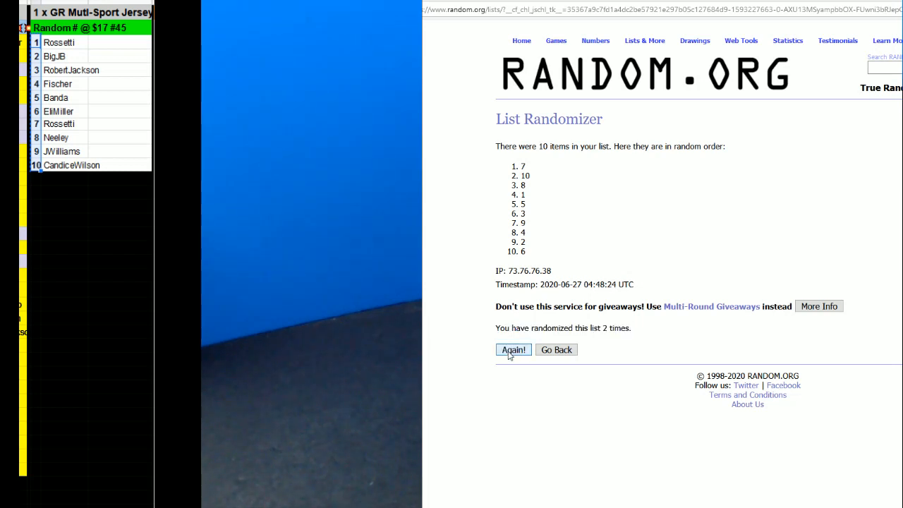
{"action": "left_click", "coordinate": [514, 349]}
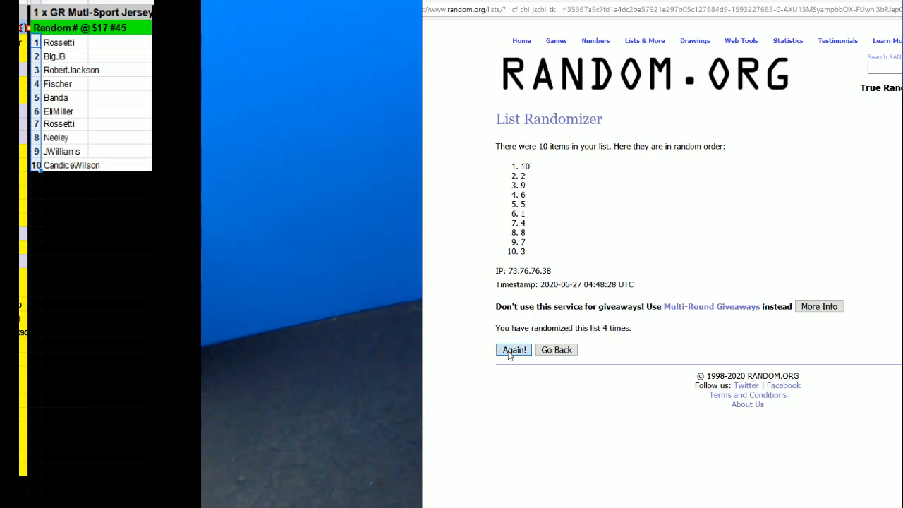
{"action": "left_click", "coordinate": [514, 350]}
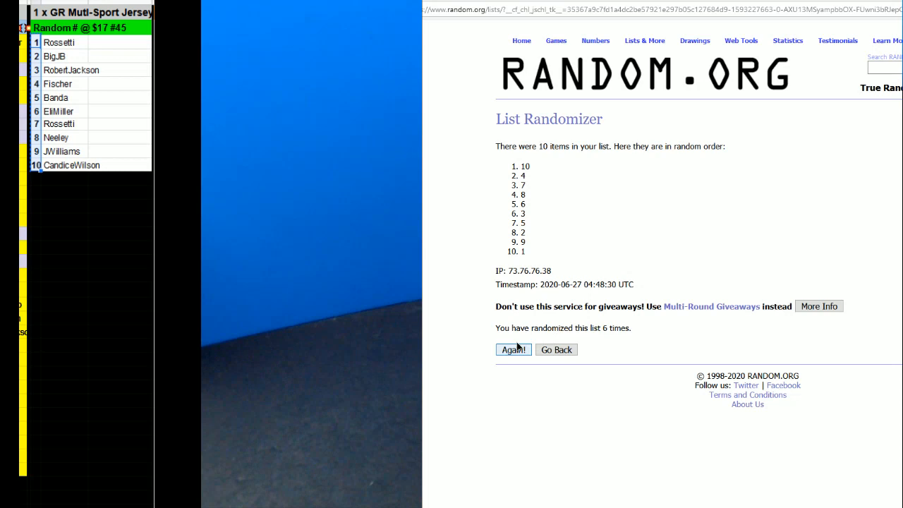
{"action": "left_click", "coordinate": [513, 349]}
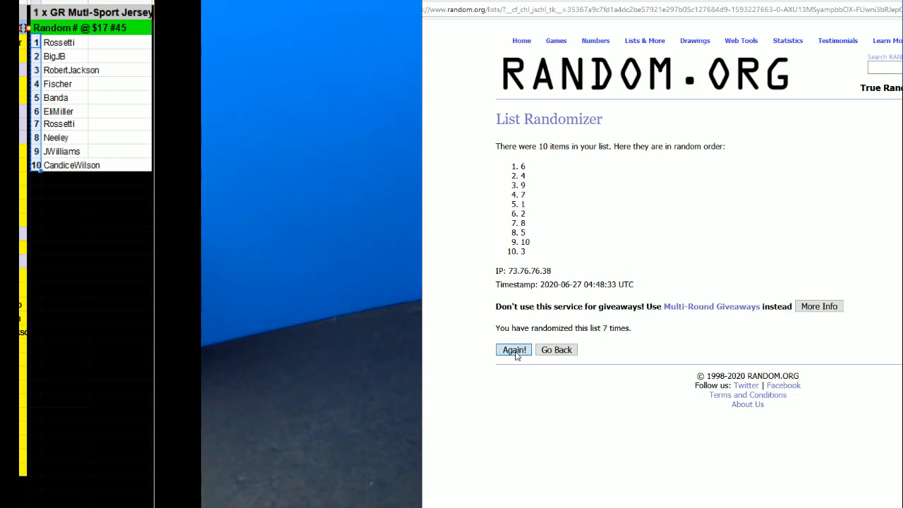
{"action": "left_click", "coordinate": [514, 349]}
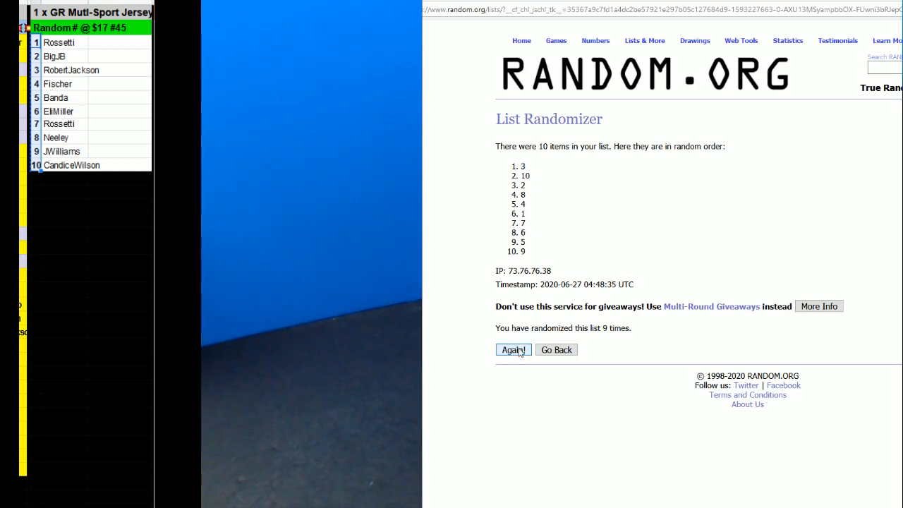
{"action": "left_click", "coordinate": [513, 350]}
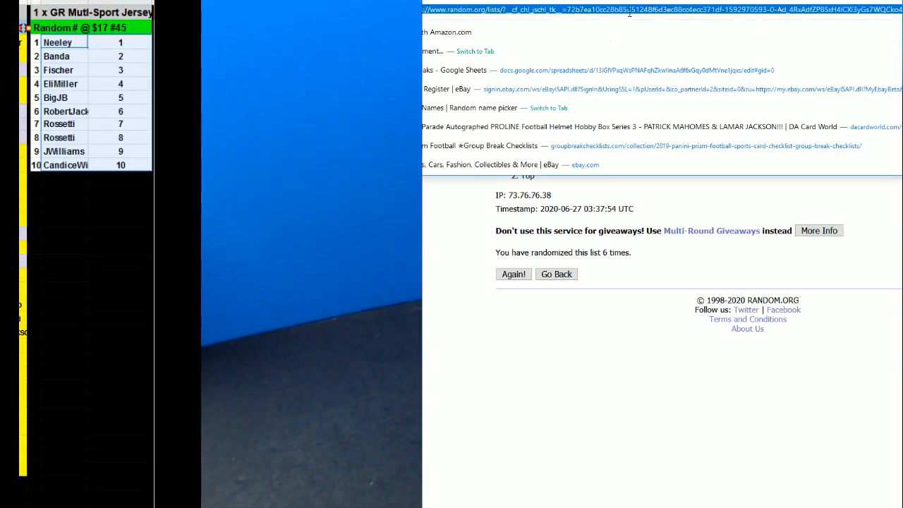
- Type the numbers 1 through 6, one per line, into the list entry box
{"action": "left_click", "coordinate": [556, 274]}
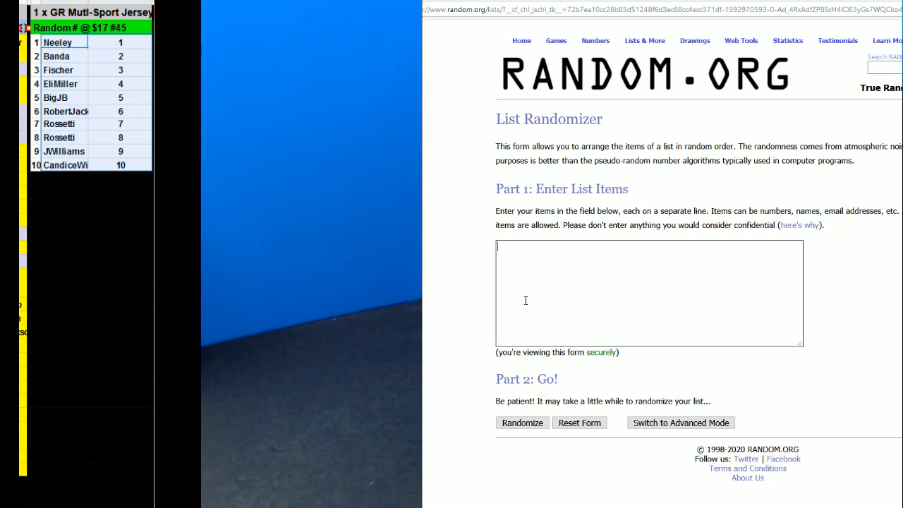
{"action": "type", "text": "1"}
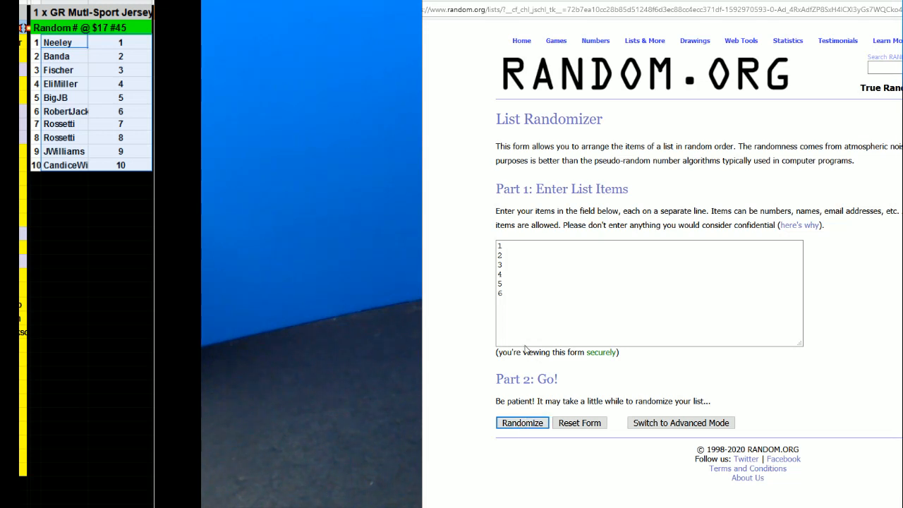
- Randomize the numbers 1–6 and reshuffle them, ending in order 3, 6, 5, 2, 4, 1
{"action": "left_click", "coordinate": [521, 422]}
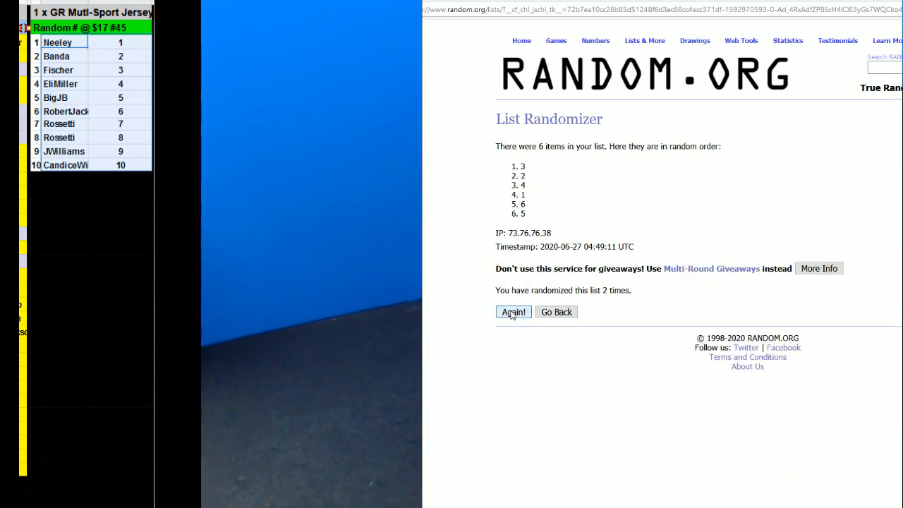
{"action": "left_click", "coordinate": [513, 312]}
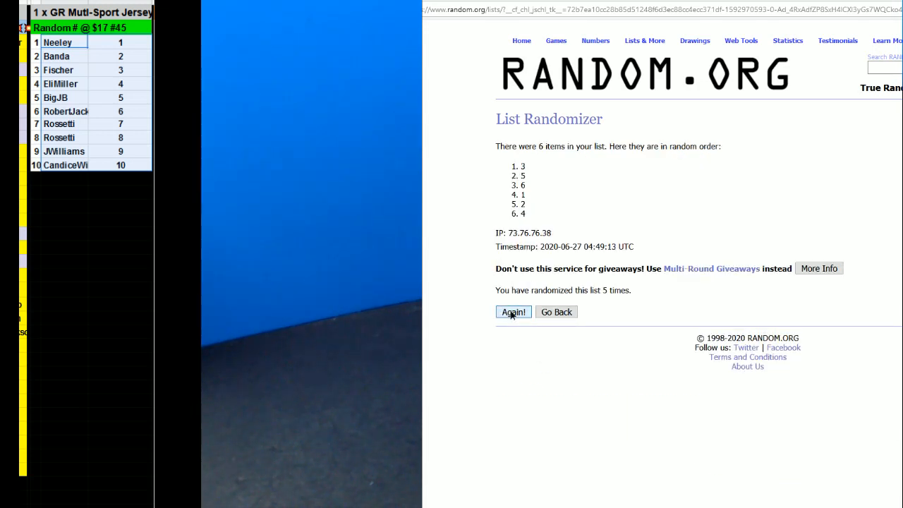
{"action": "left_click", "coordinate": [513, 312]}
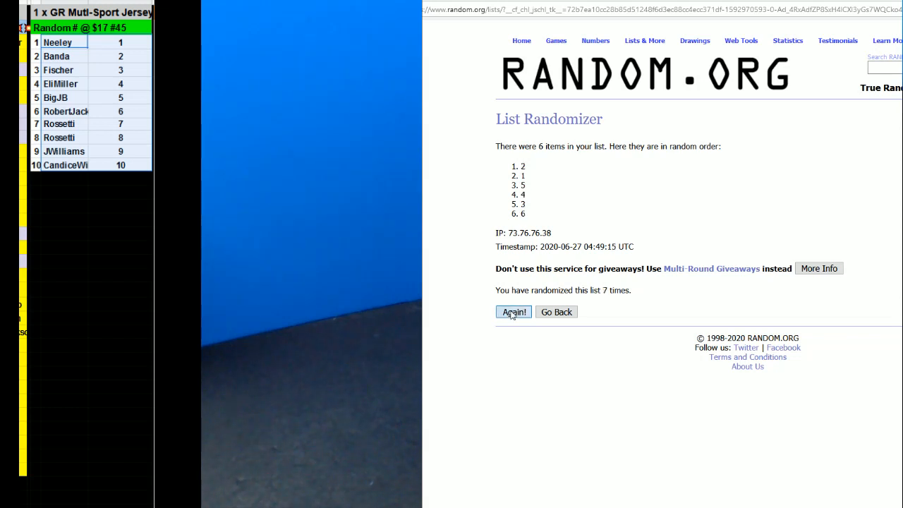
{"action": "left_click", "coordinate": [514, 312]}
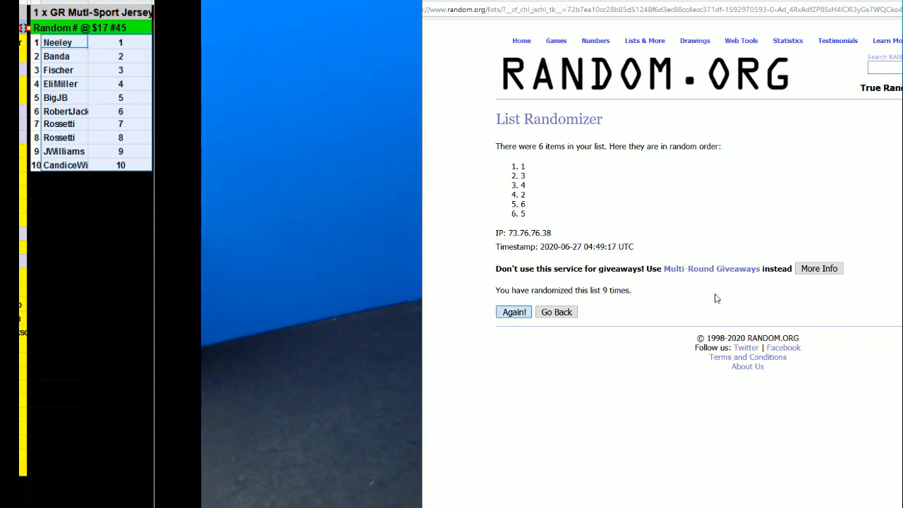
{"action": "left_click", "coordinate": [514, 311]}
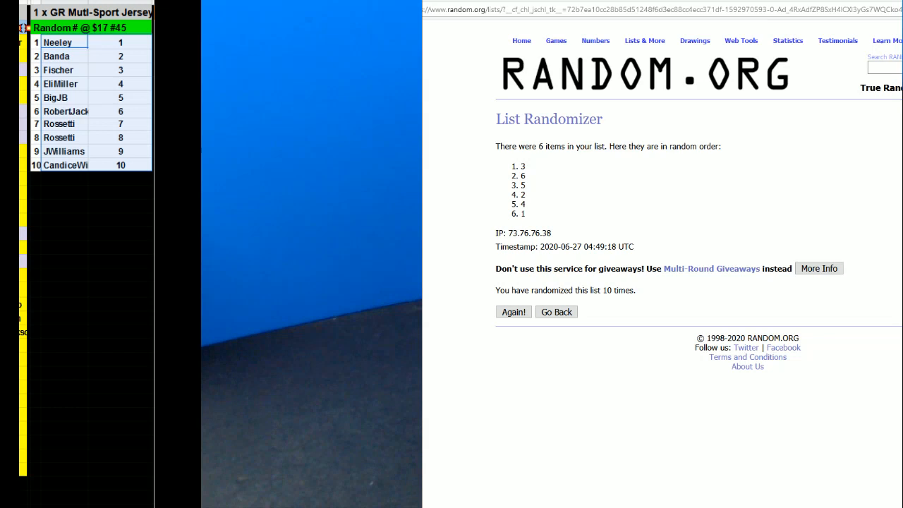